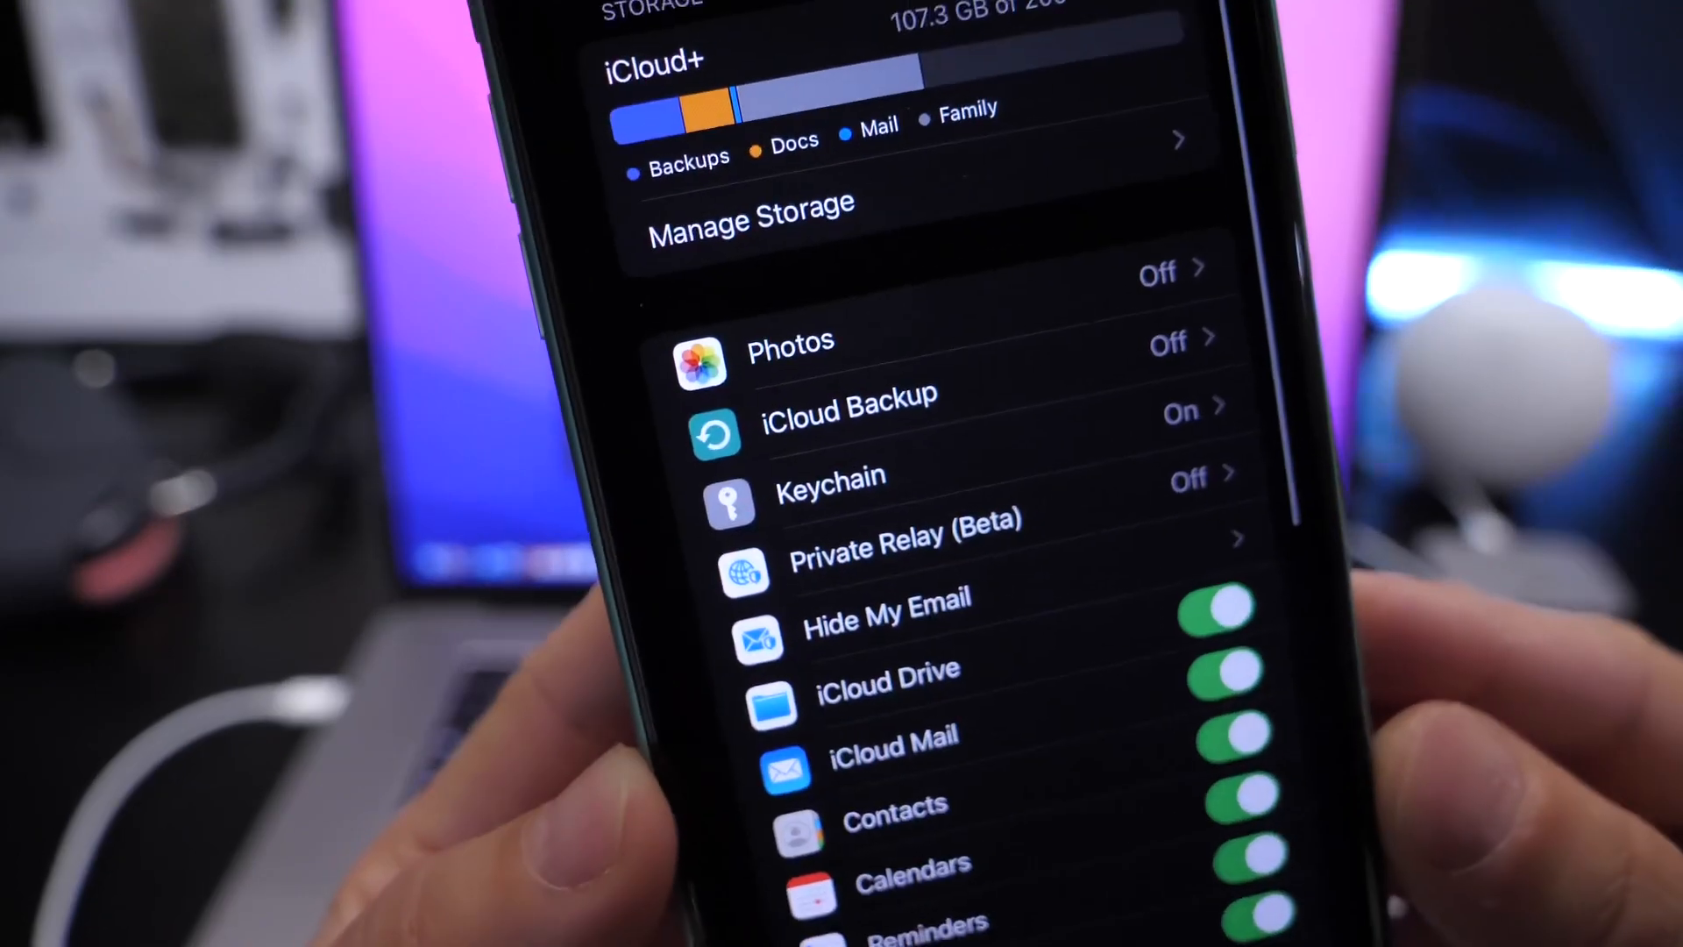
- With the 525.56 MB backup done, switch to the Phone Switcher feature
{"action": "scroll", "scroll_direction": "down", "scroll_amount": 3}
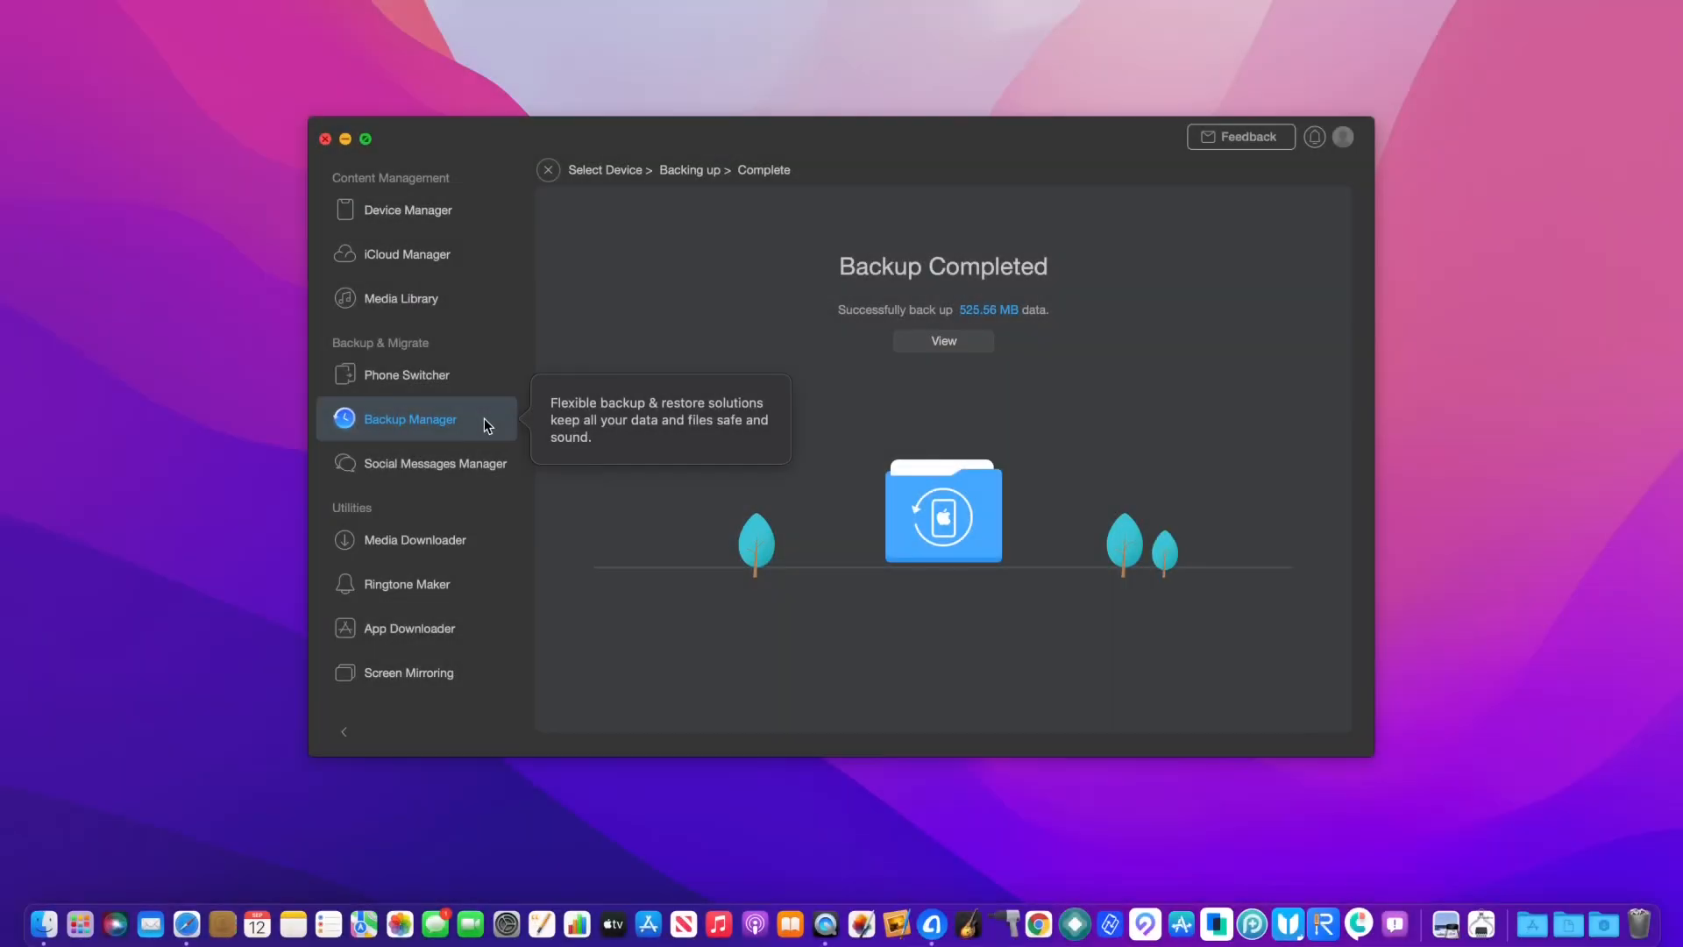
{"action": "left_click", "coordinate": [408, 208]}
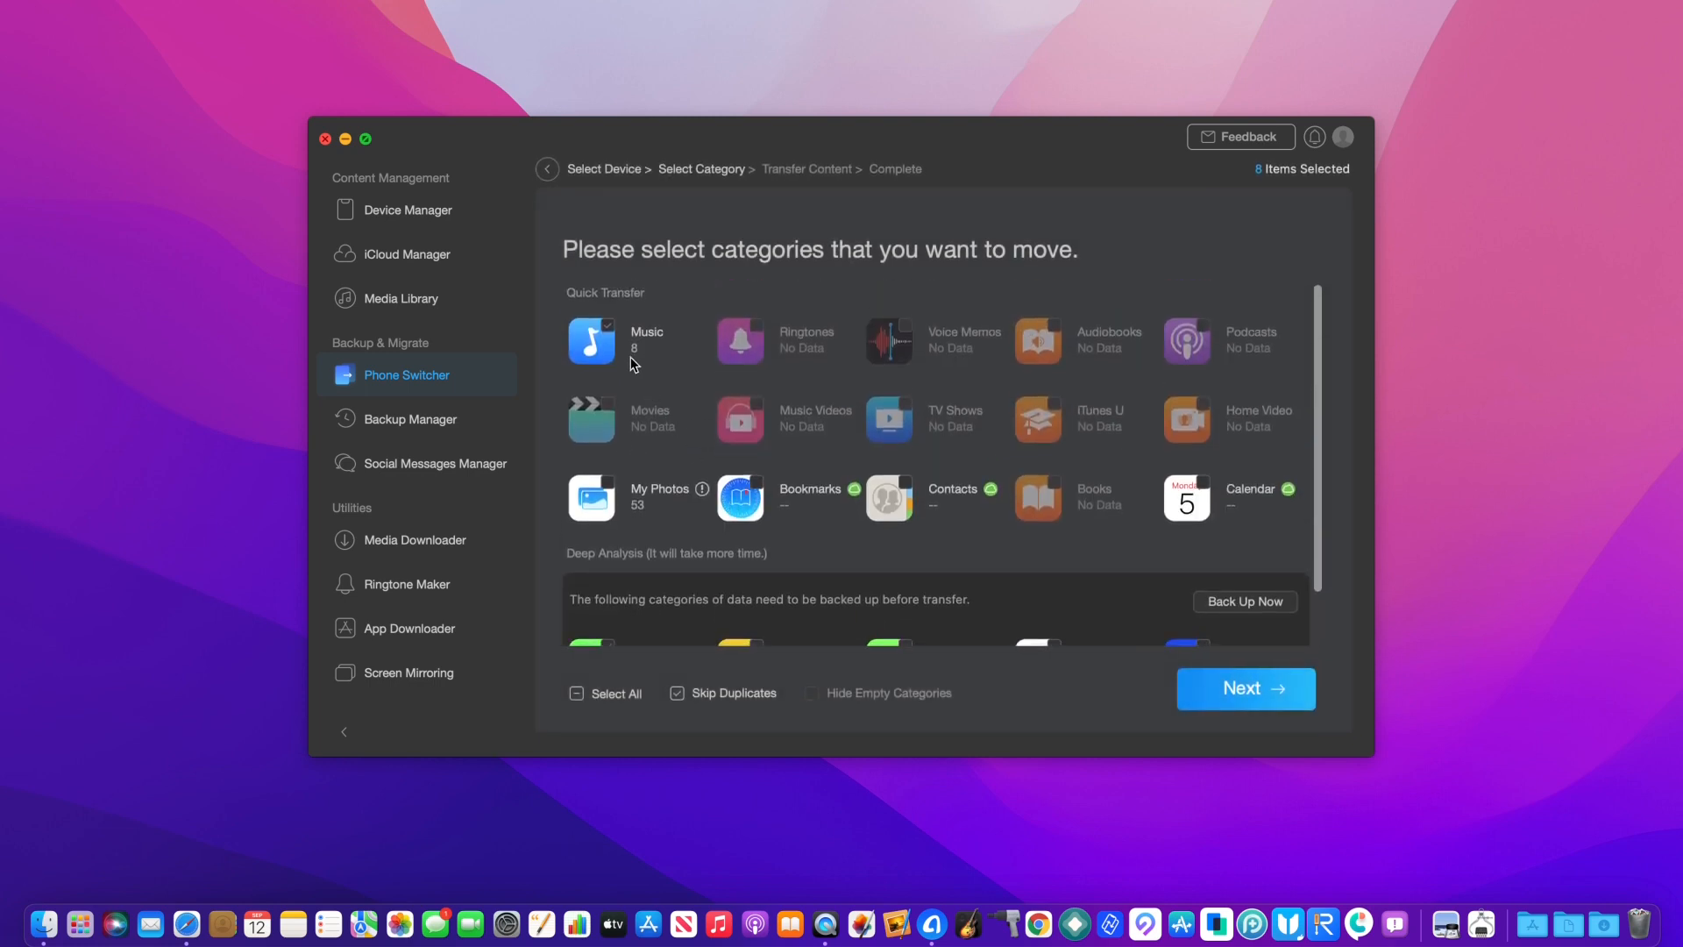
{"action": "mouse_move", "coordinate": [1178, 398]}
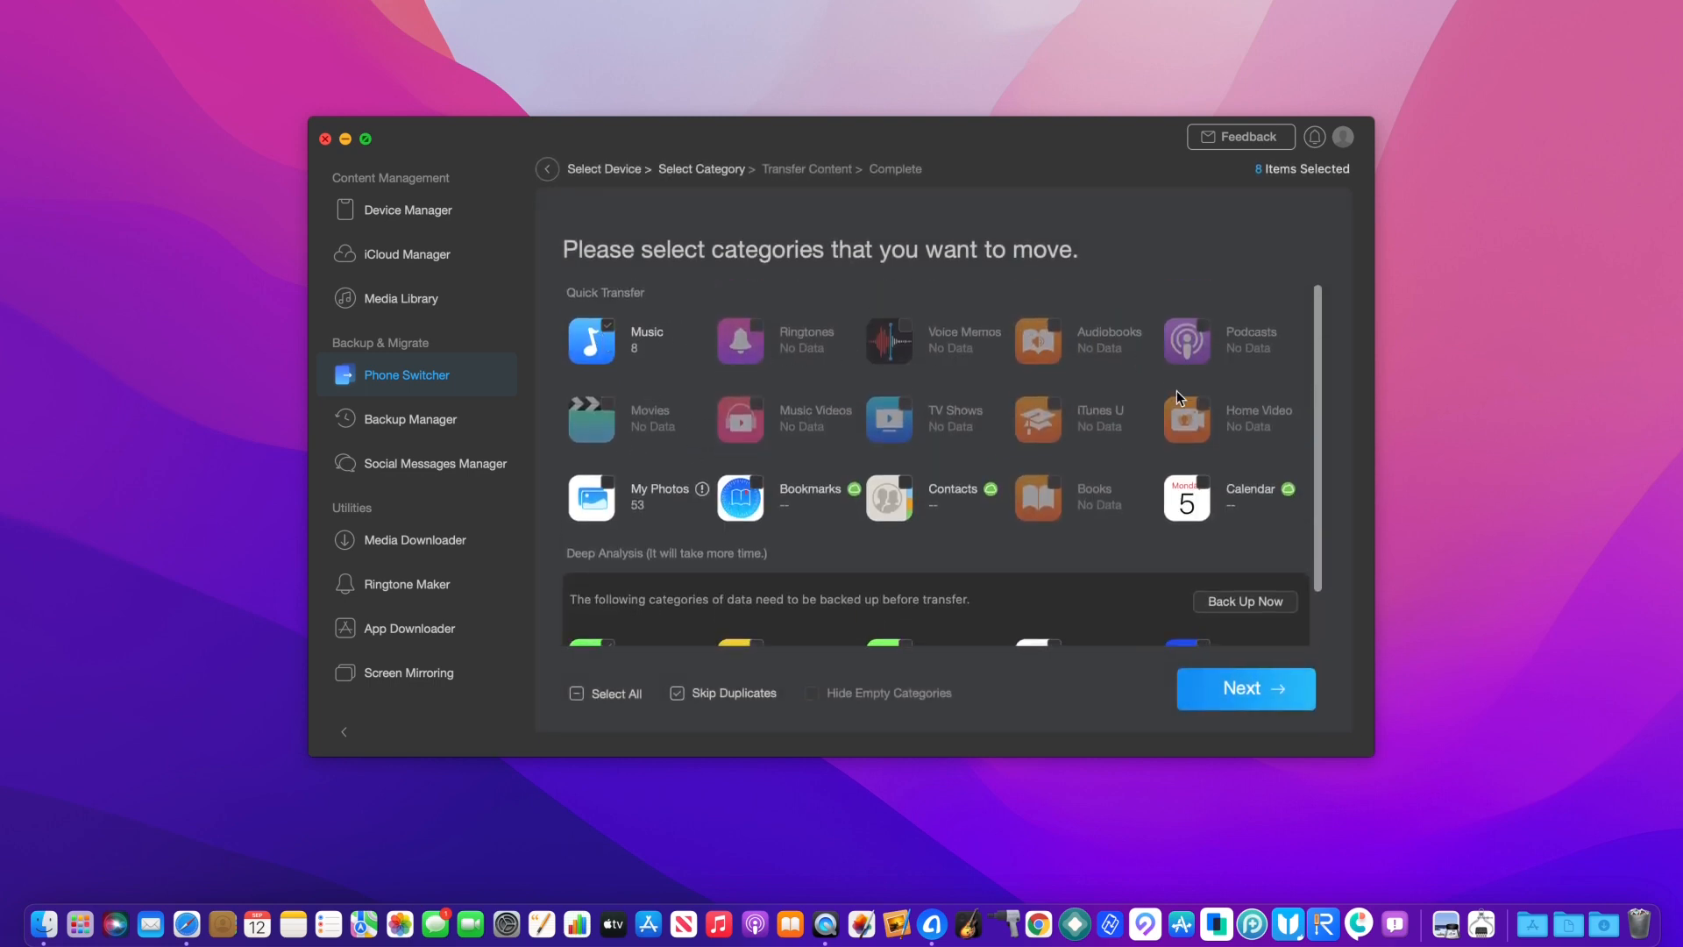
- Select all 8 categories, including My Photos and 938 Messages, and start the transfer
{"action": "left_click", "coordinate": [577, 692]}
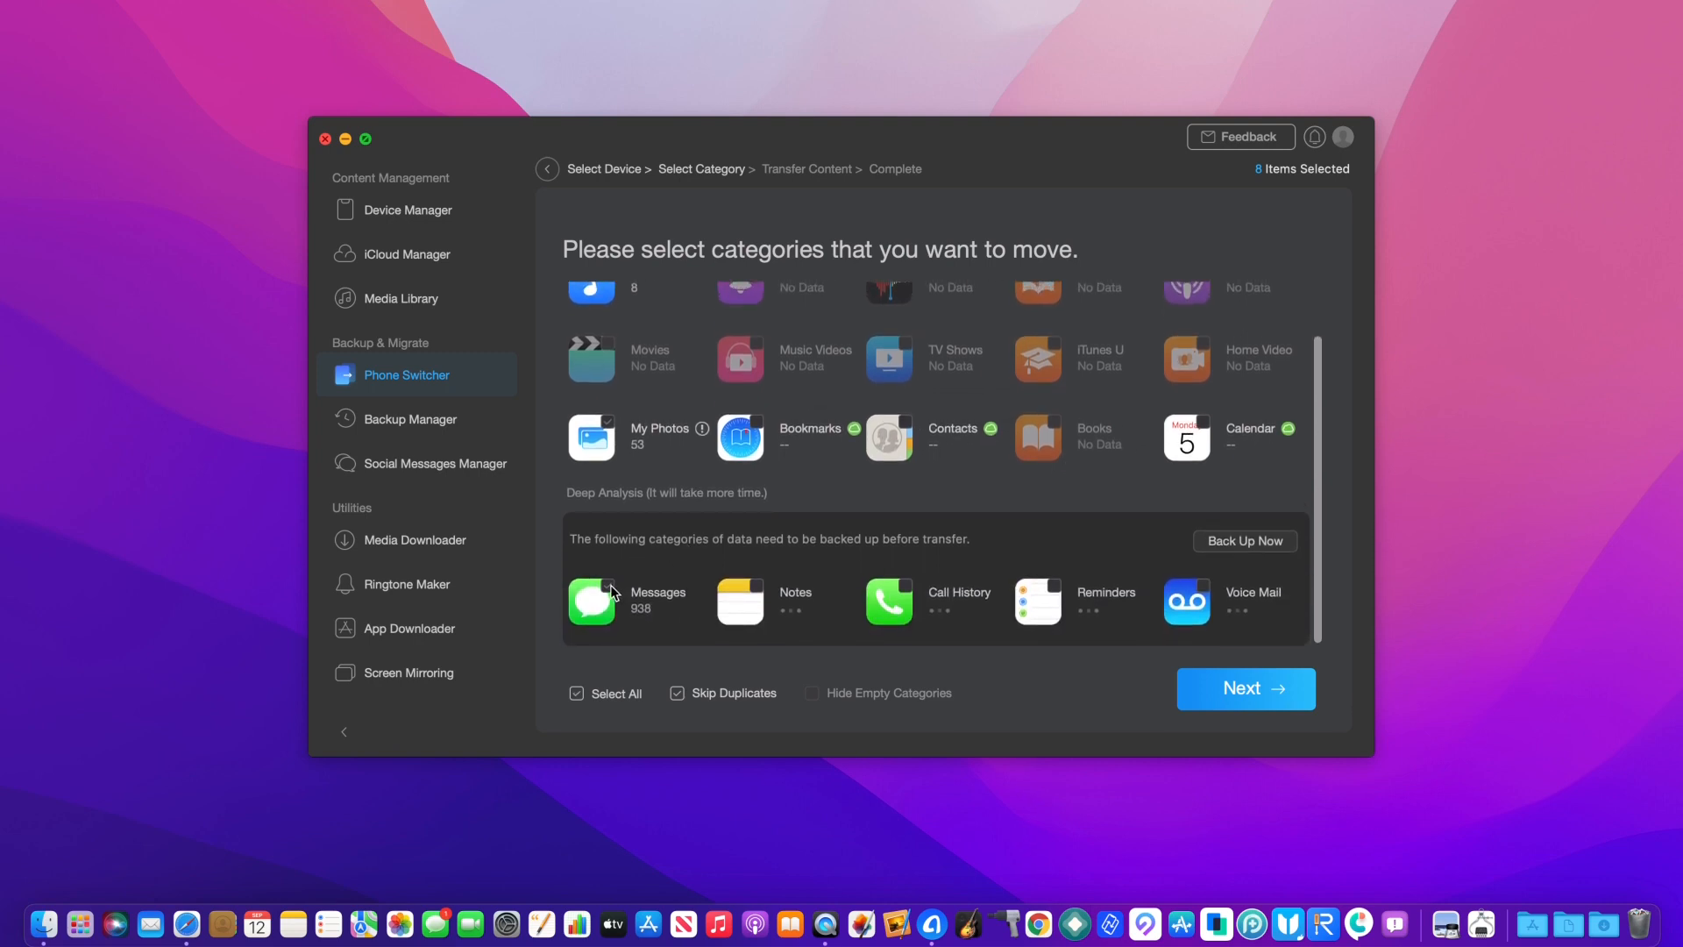
{"action": "mouse_move", "coordinate": [864, 605]}
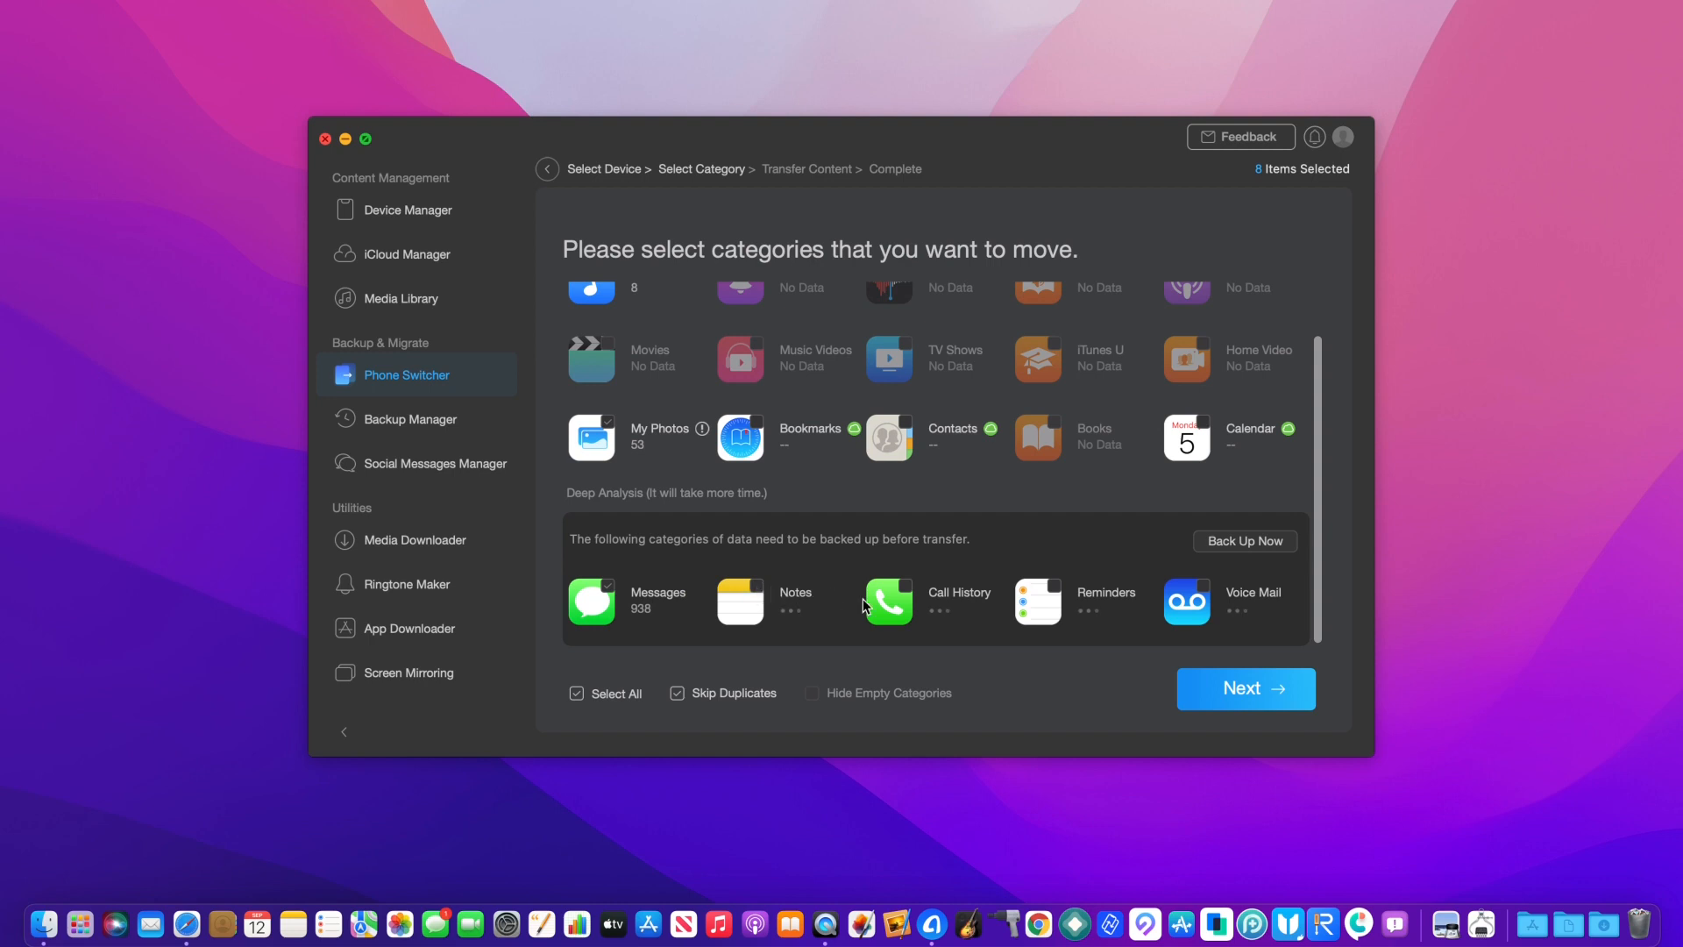
{"action": "left_click", "coordinate": [1245, 687]}
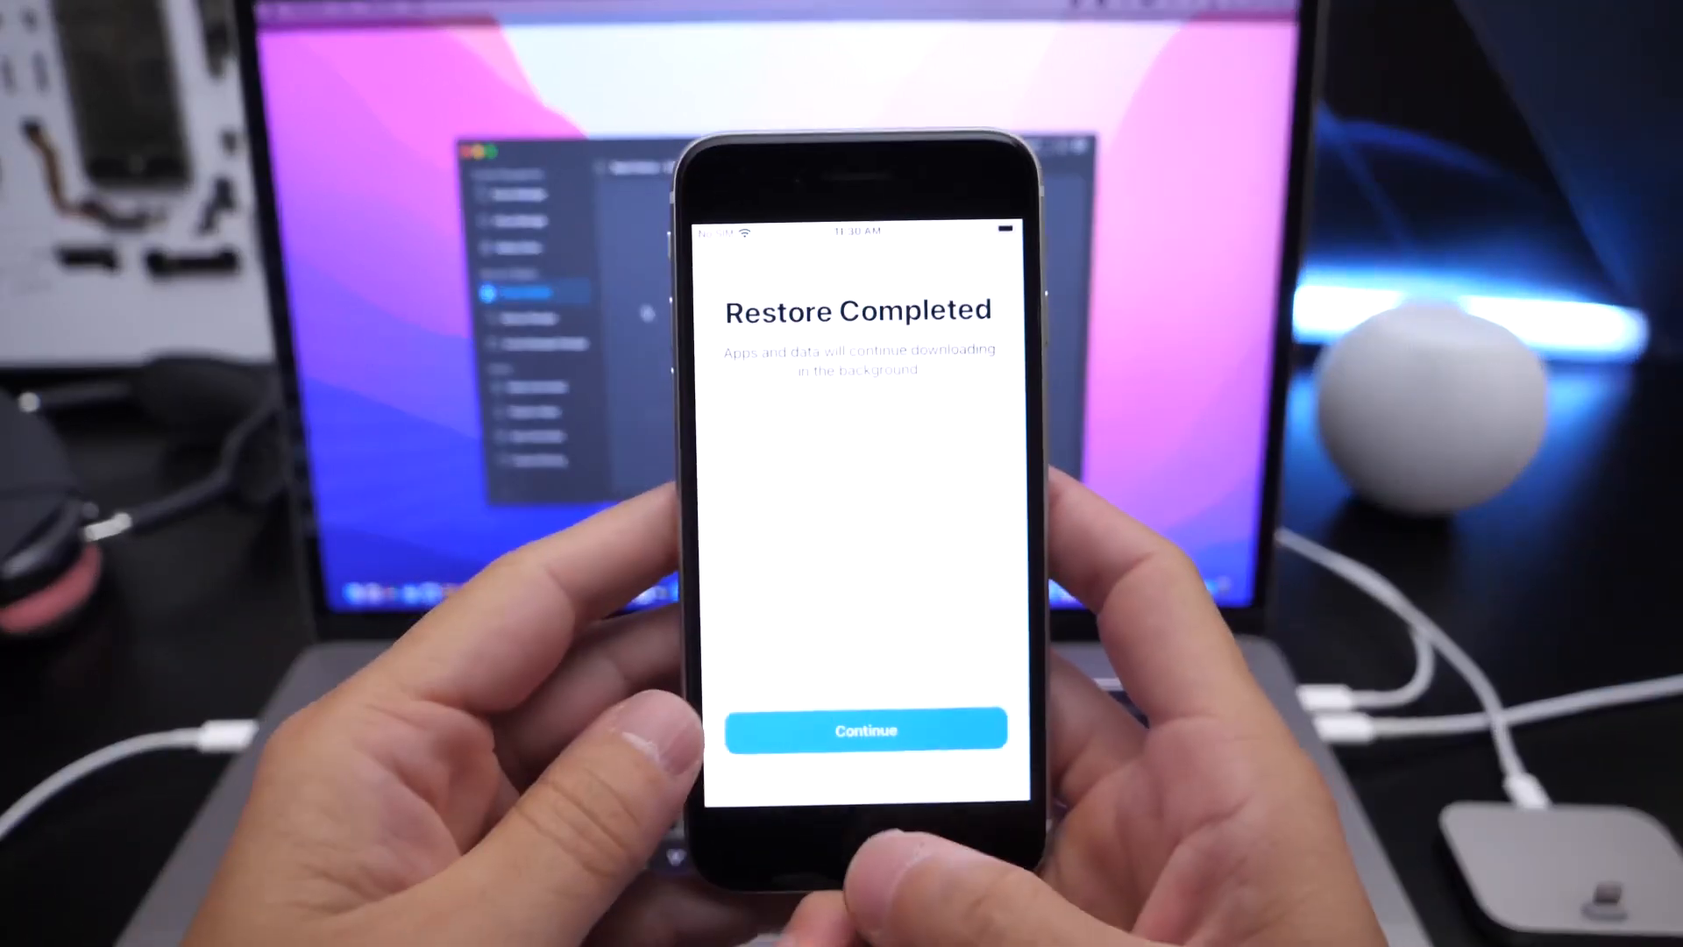
- Continue past Restore Completed and Data & Privacy, keeping the easily guessed passcode anyway
{"action": "left_click", "coordinate": [864, 729]}
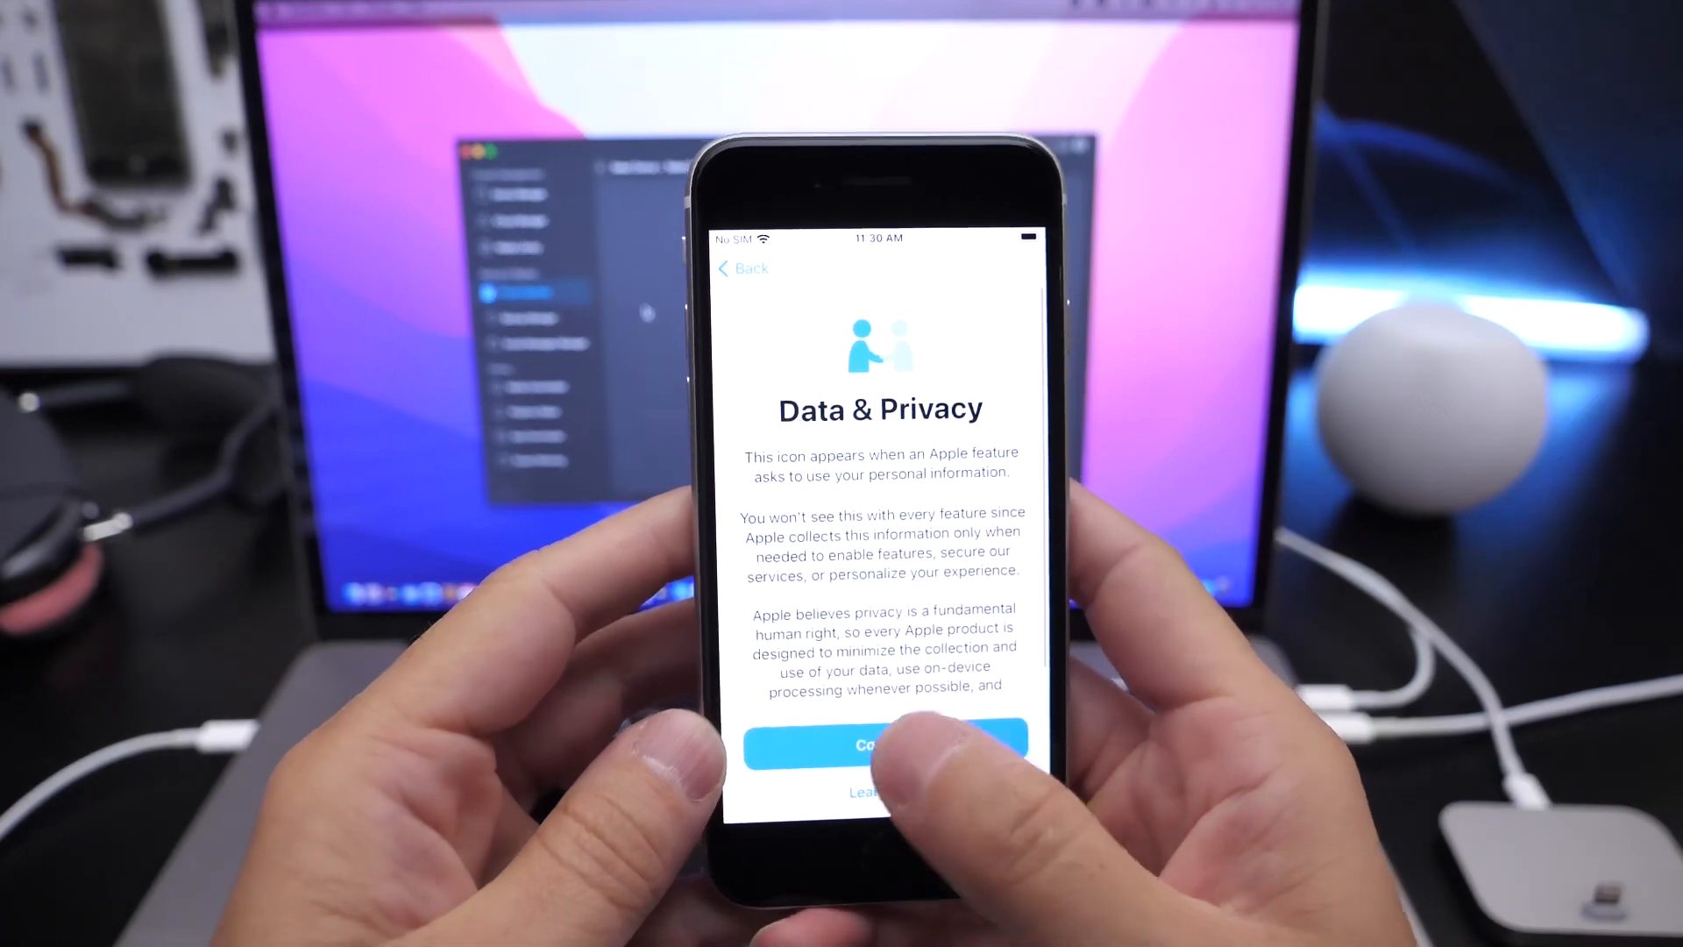
{"action": "left_click", "coordinate": [879, 744]}
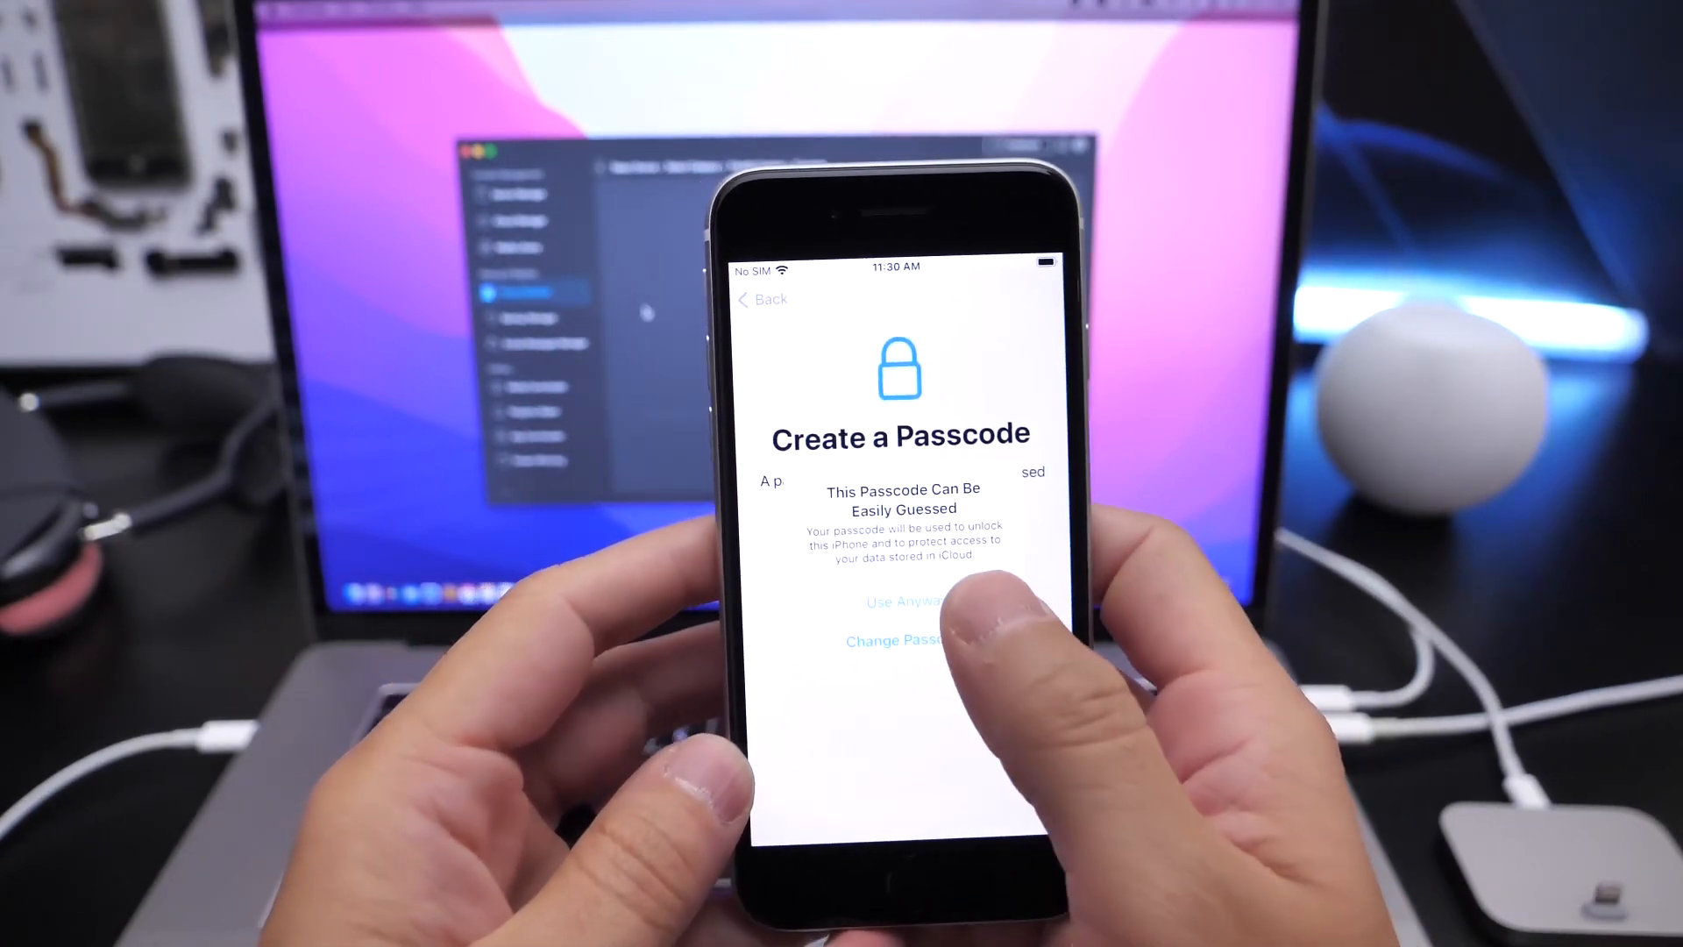
{"action": "left_click", "coordinate": [901, 600]}
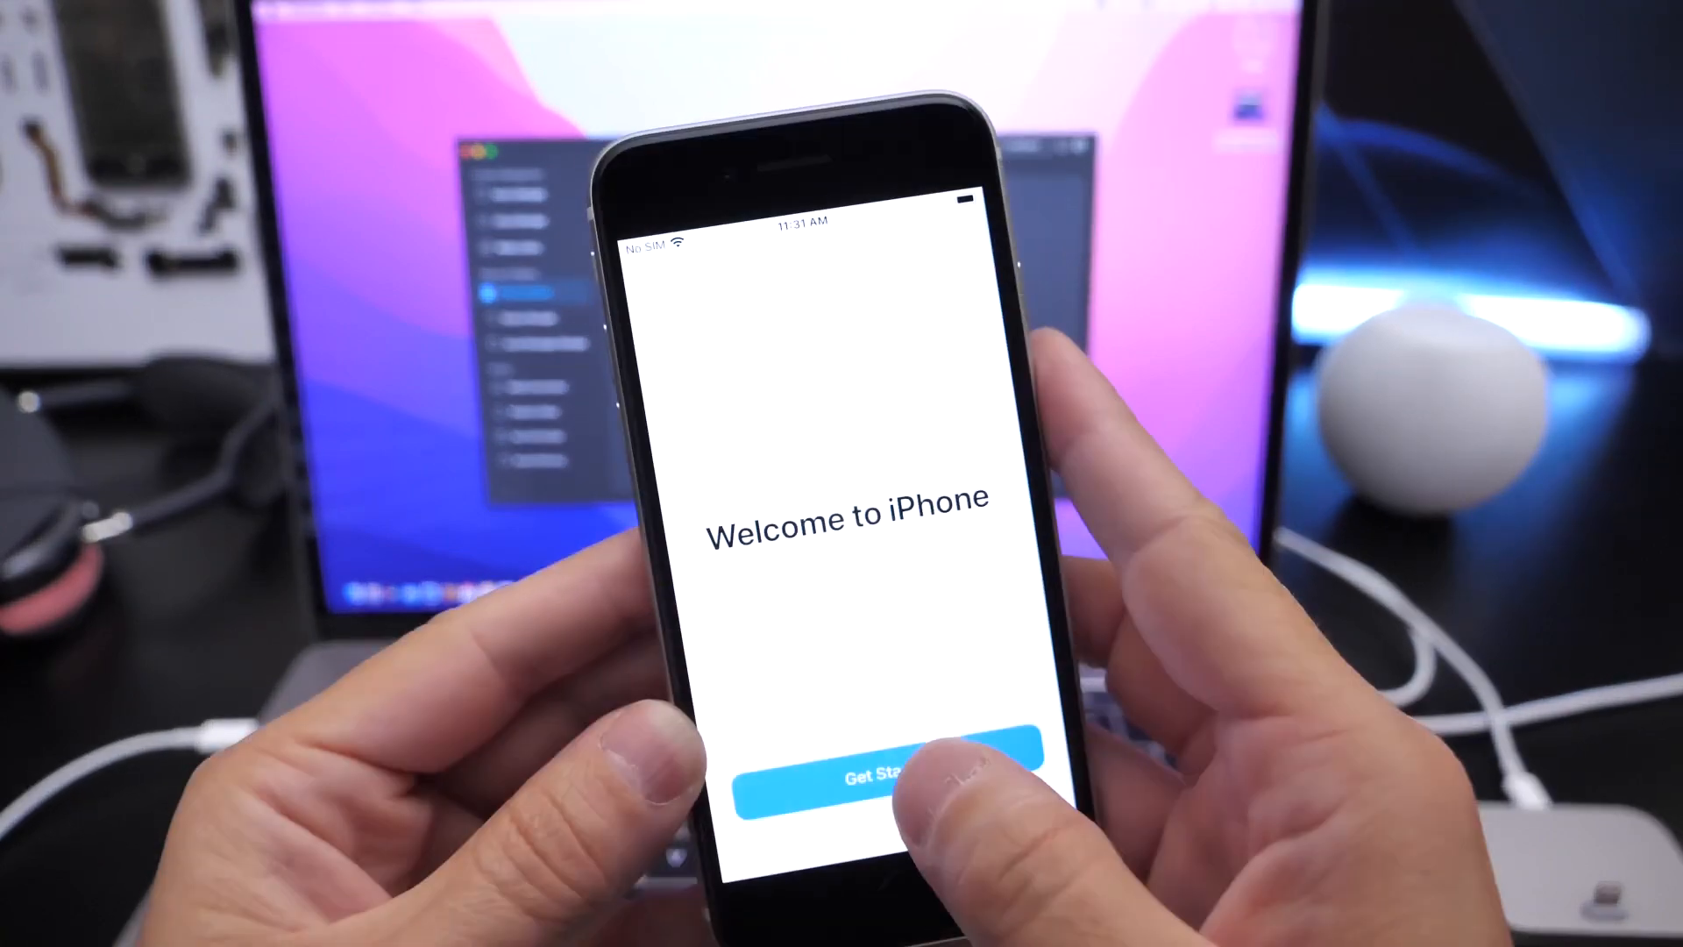
- Finish setup and confirm the transferred 2020 photos appear in Albums and the All Photos grid
{"action": "left_click", "coordinate": [874, 772]}
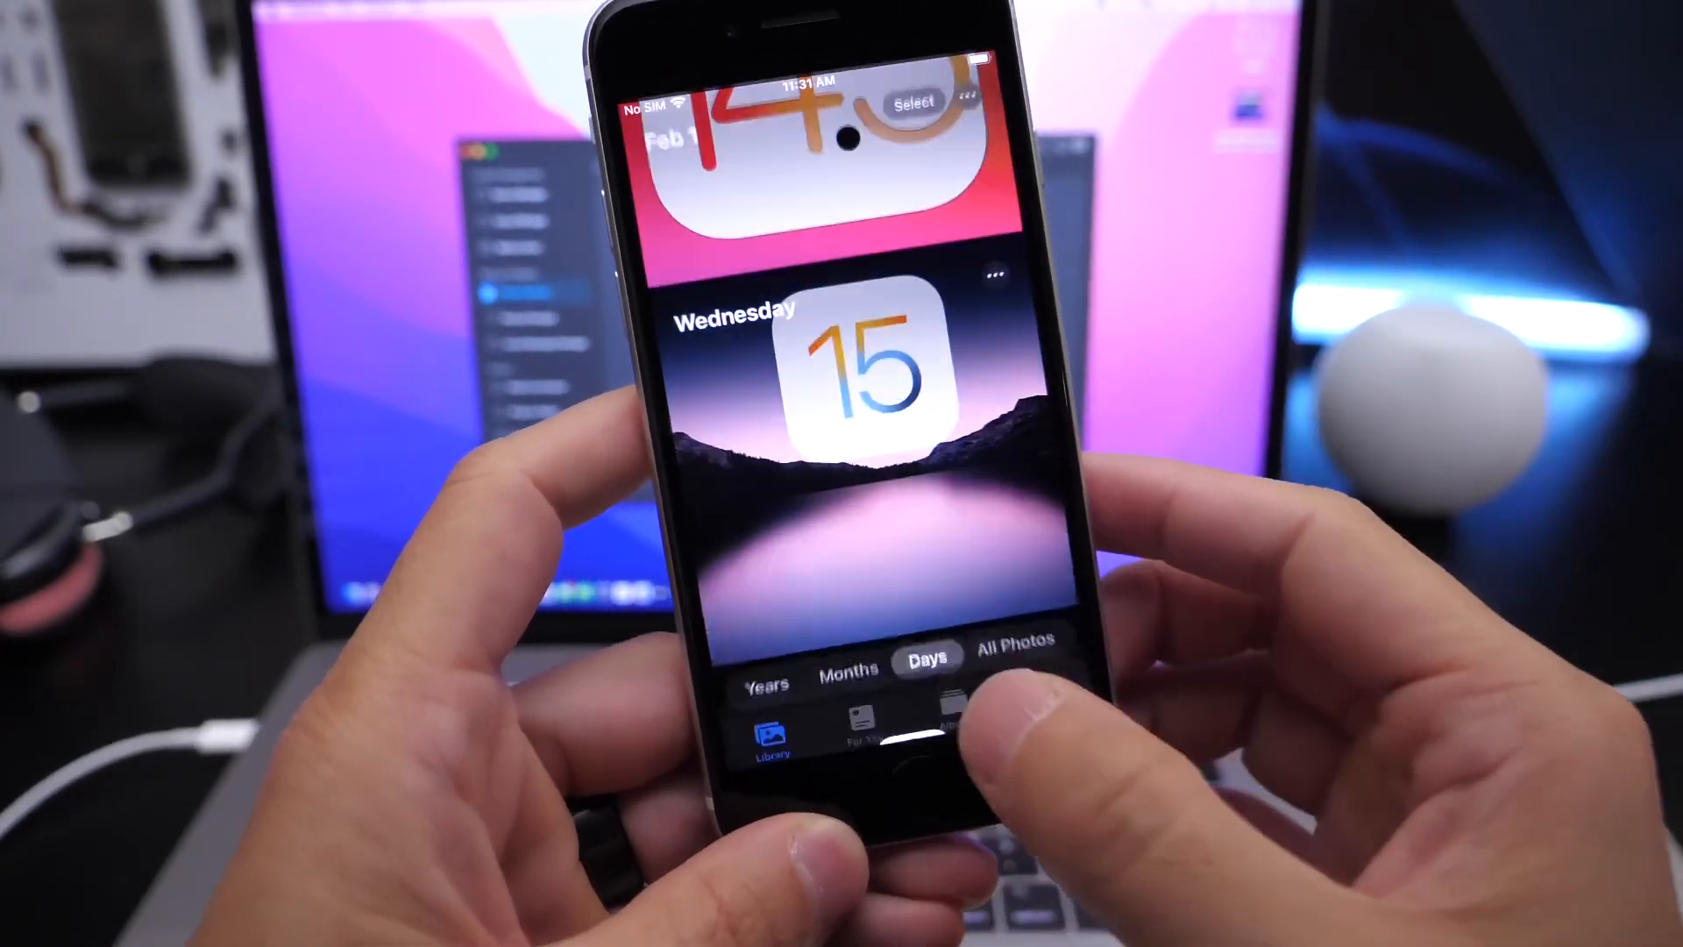
{"action": "left_click", "coordinate": [968, 735]}
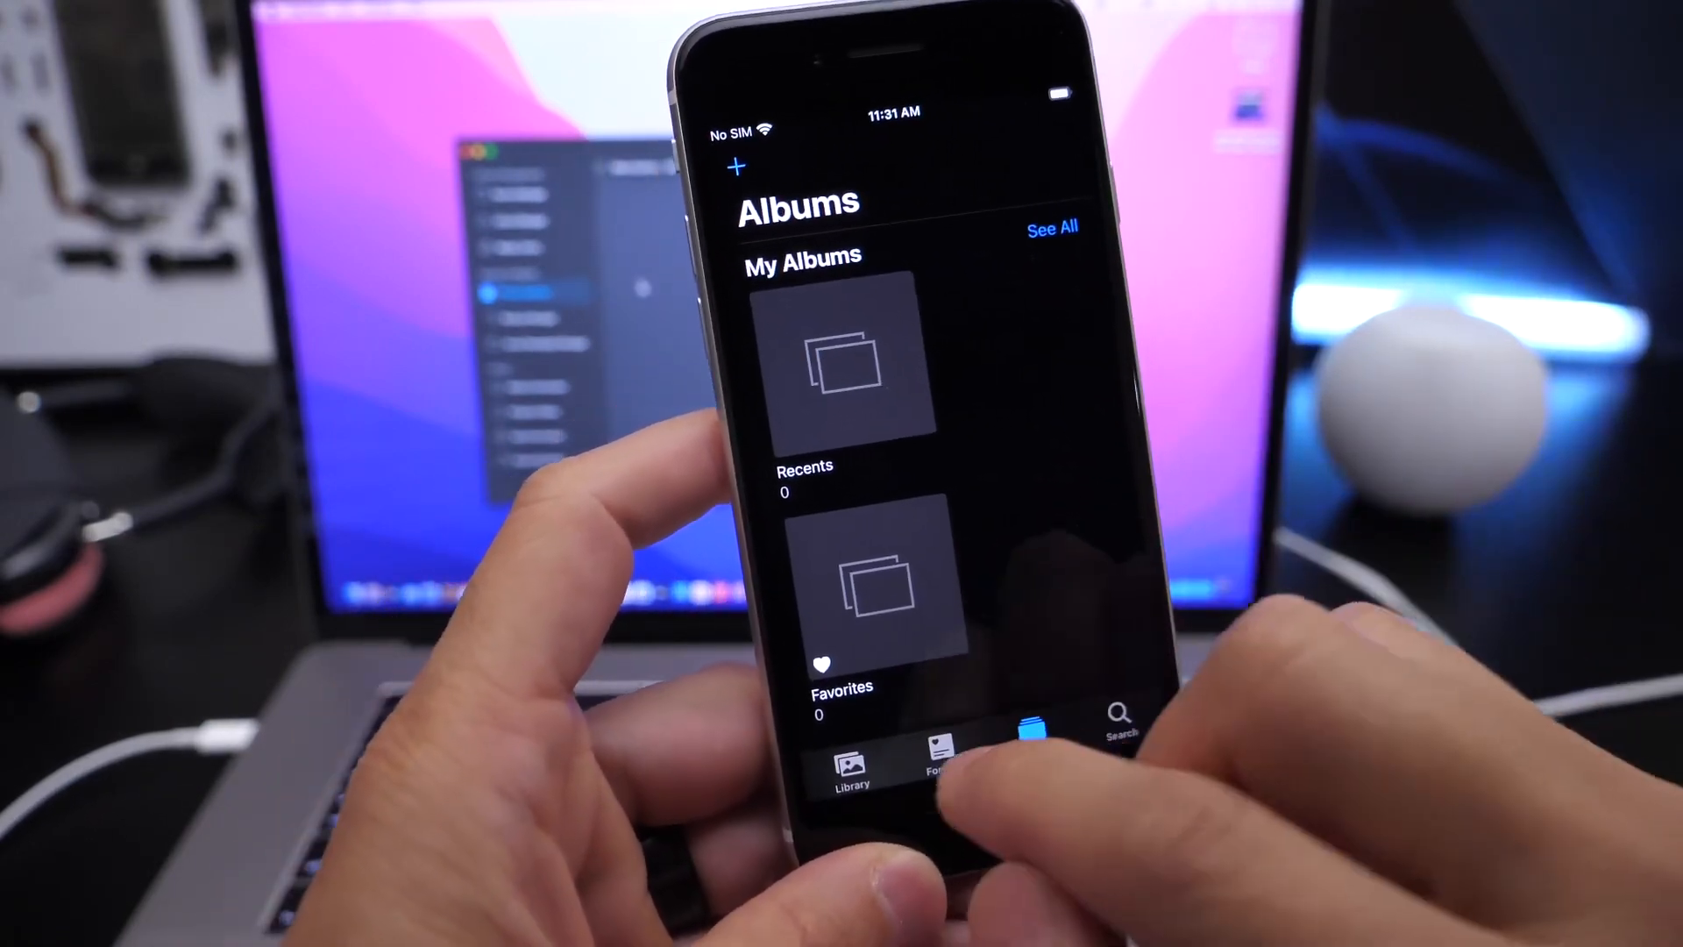
{"action": "left_click", "coordinate": [849, 763]}
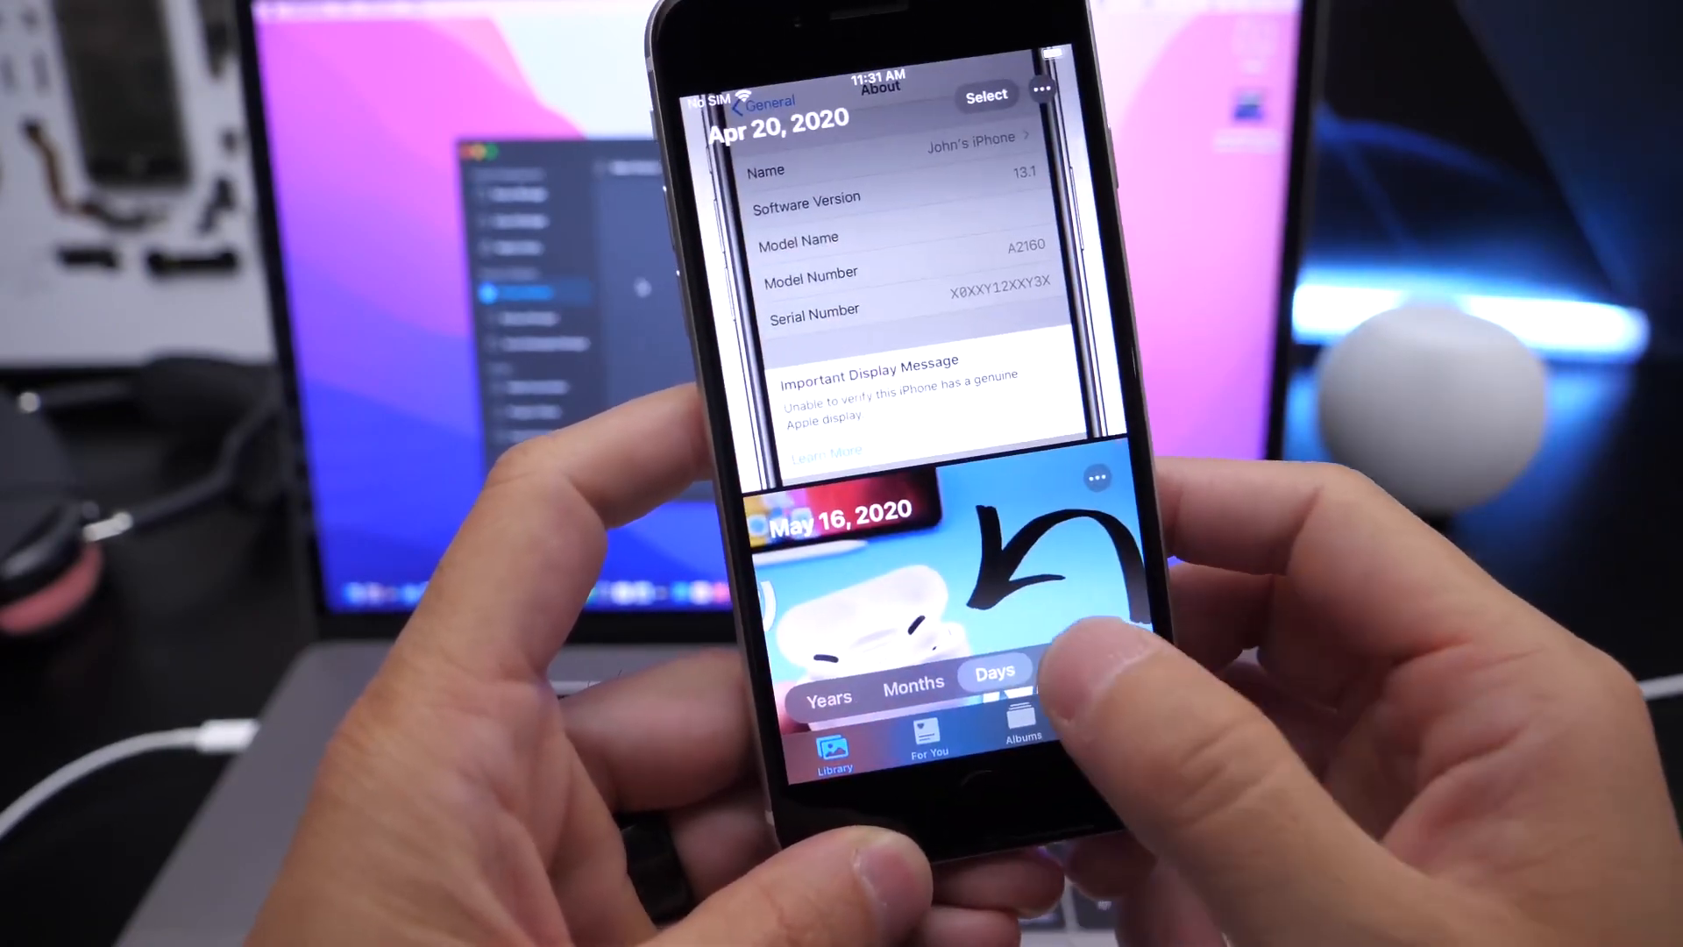
{"action": "left_click", "coordinate": [1141, 549]}
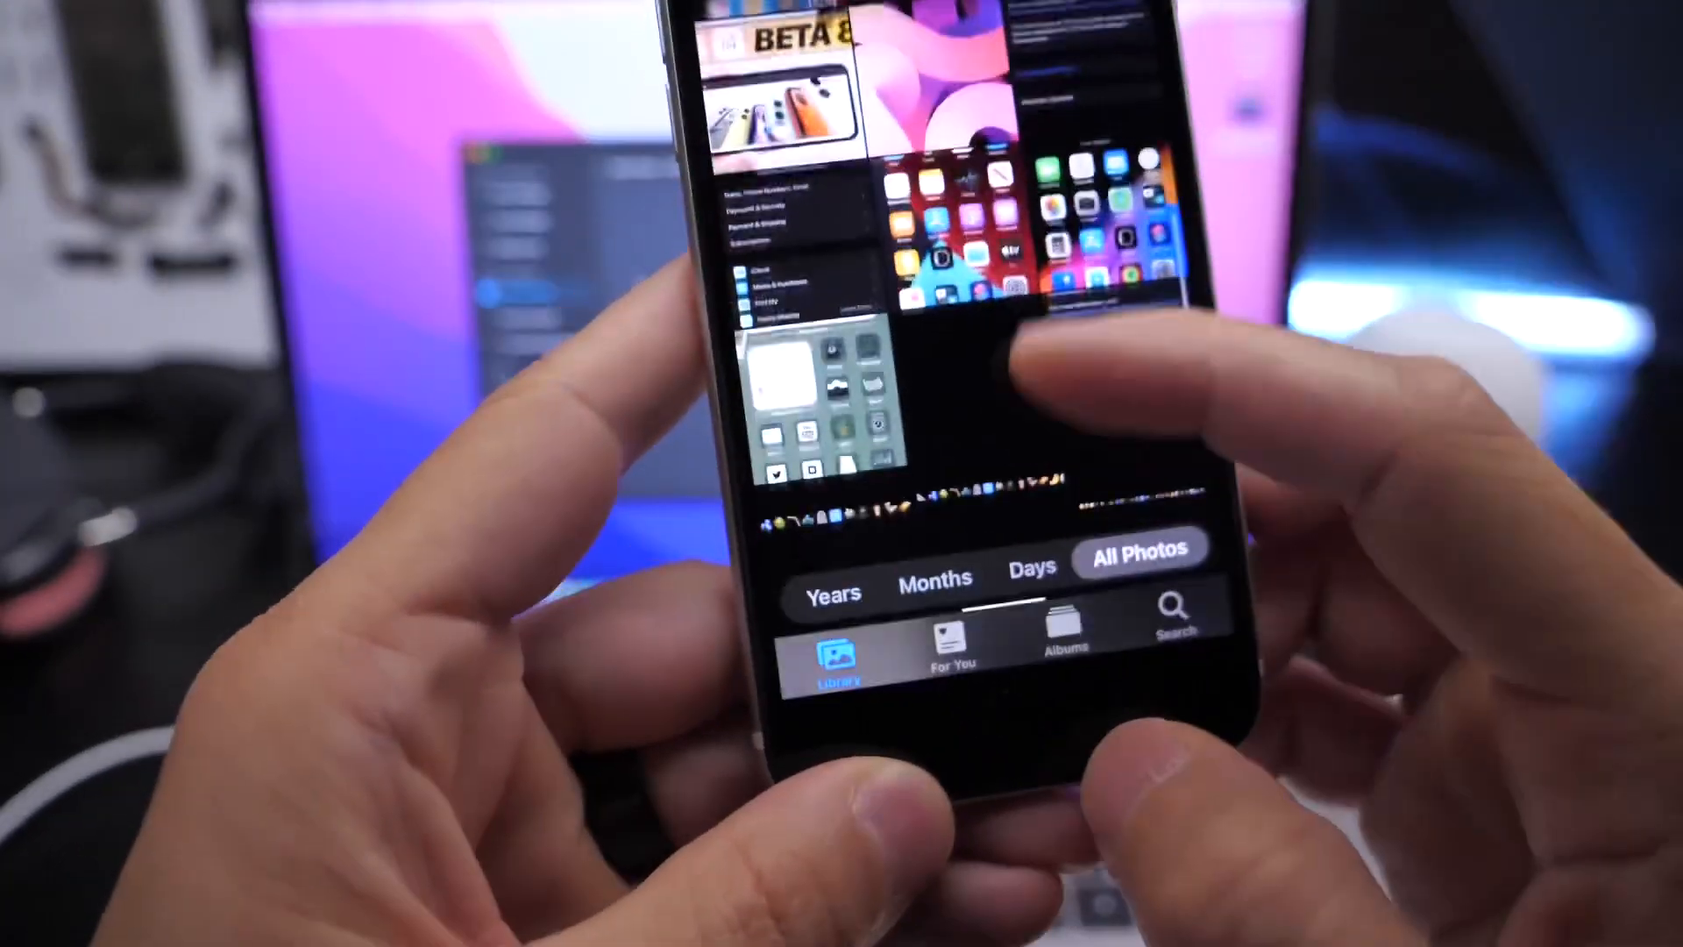